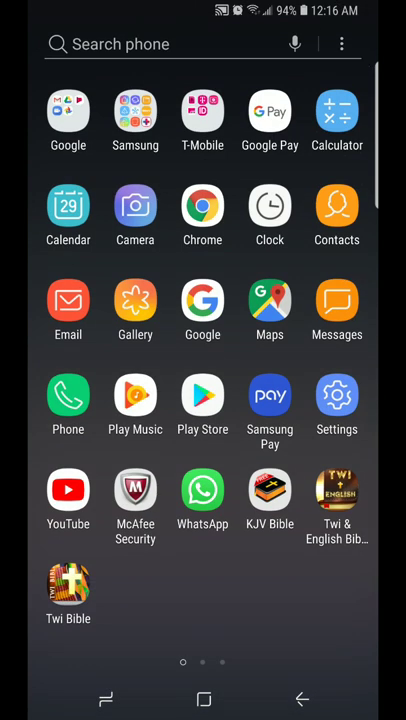
Launch Play Store and search 'zoom cloud meetings' to list the ZOOM Cloud Meetings app
left_click(202, 396)
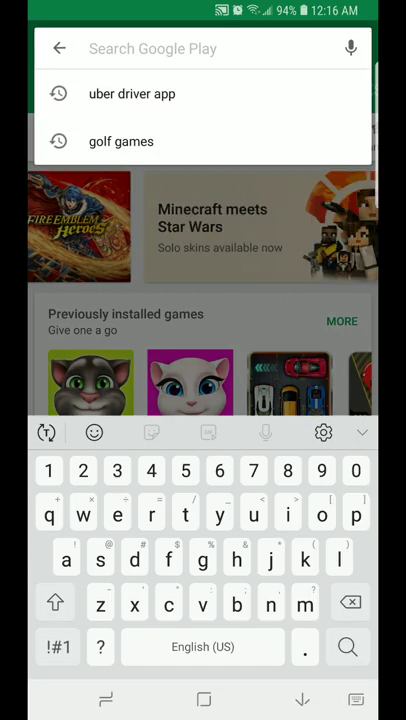
type("zoom")
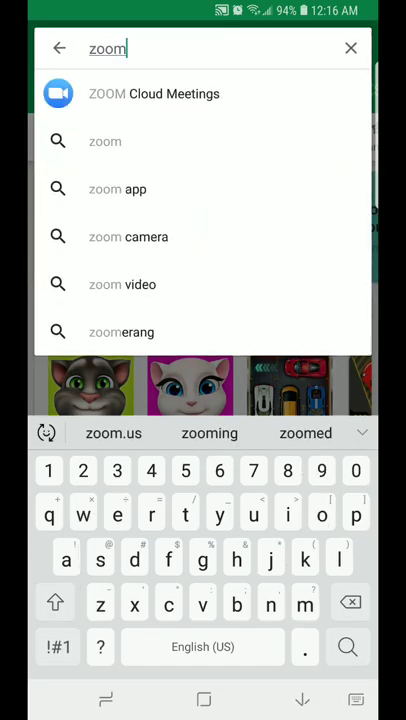
type("cloud meetings")
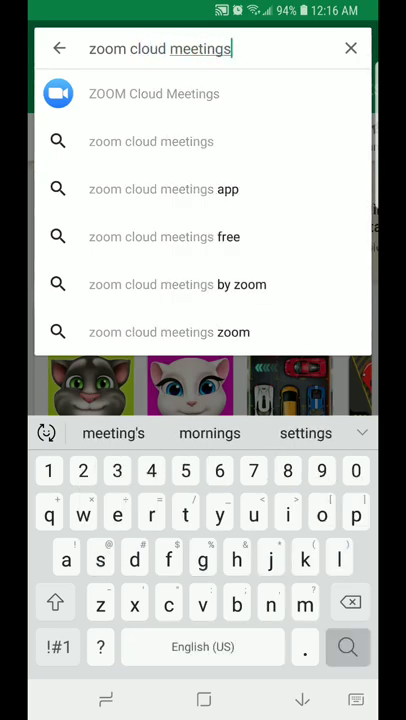
left_click(154, 94)
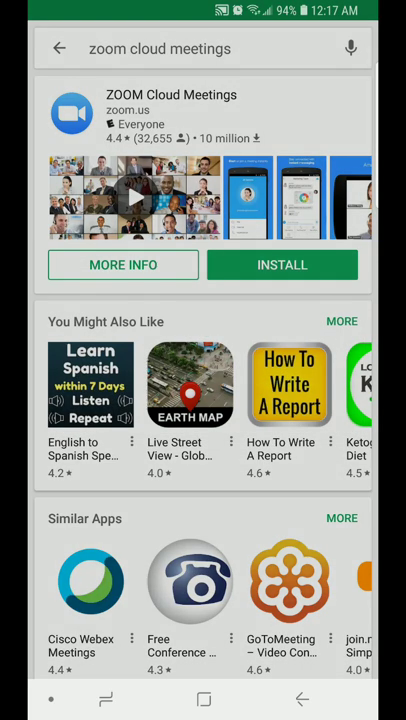
Install ZOOM Cloud Meetings and wait until it is ready to open
left_click(282, 264)
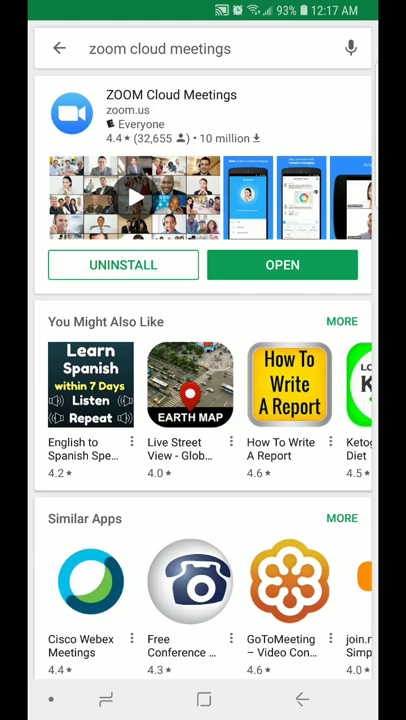
Scroll the ZOOM Cloud Meetings listing down to its Ratings and reviews section
scroll("down", 3)
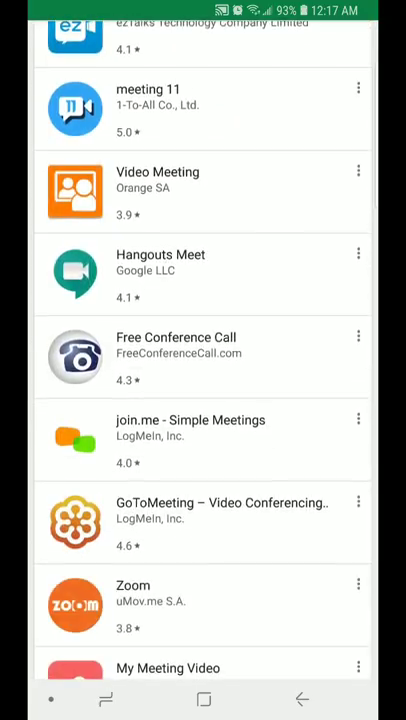
scroll("down", 3)
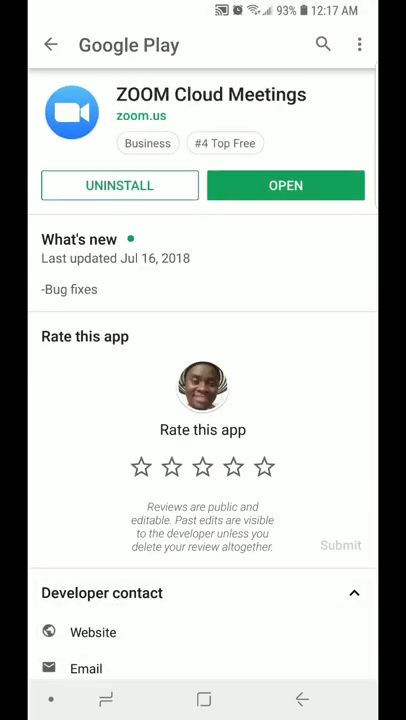
scroll("down", 3)
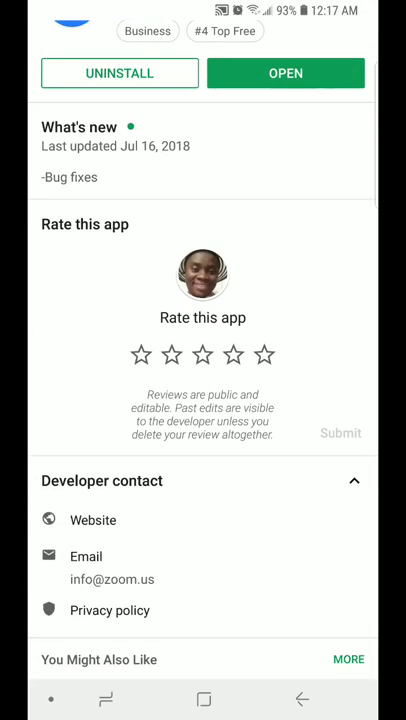
scroll("down", 3)
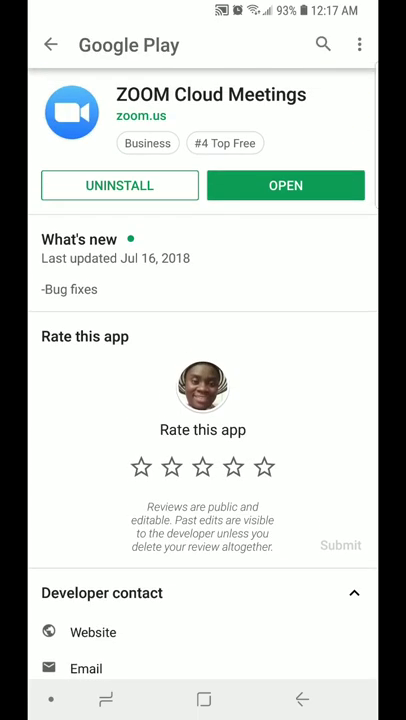
scroll("down", 3)
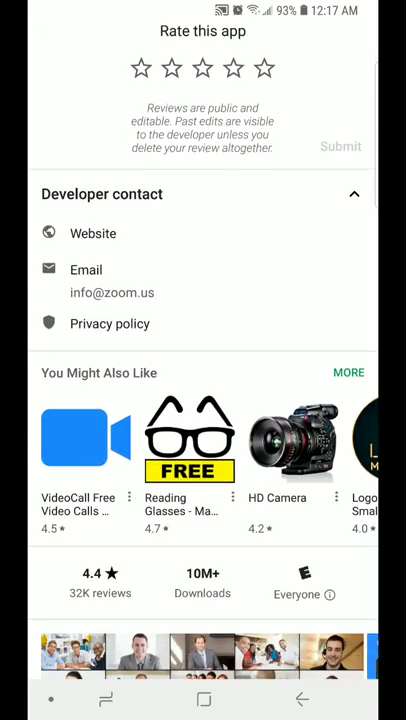
scroll("down", 3)
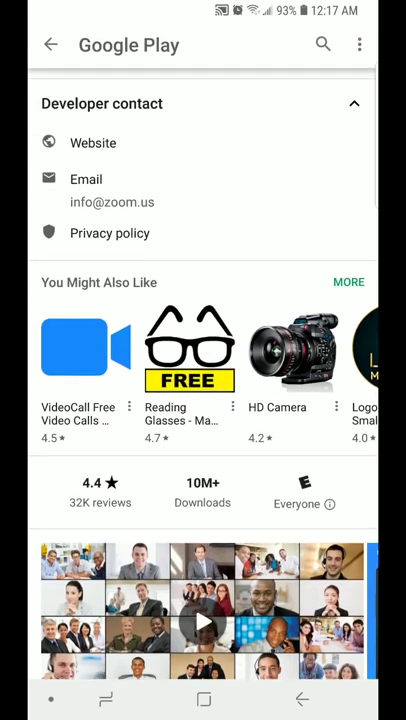
scroll("down", 3)
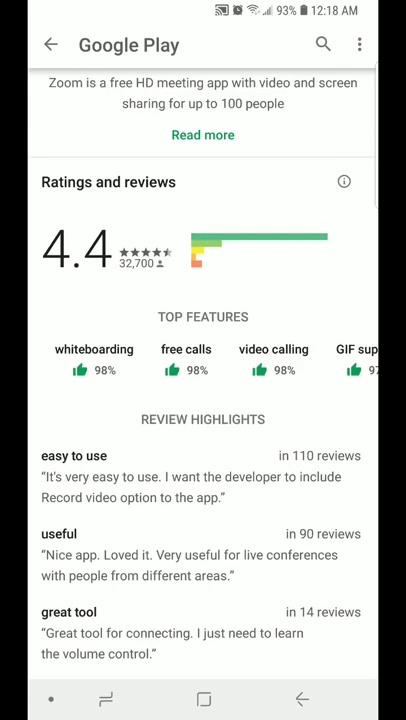
scroll("down", 3)
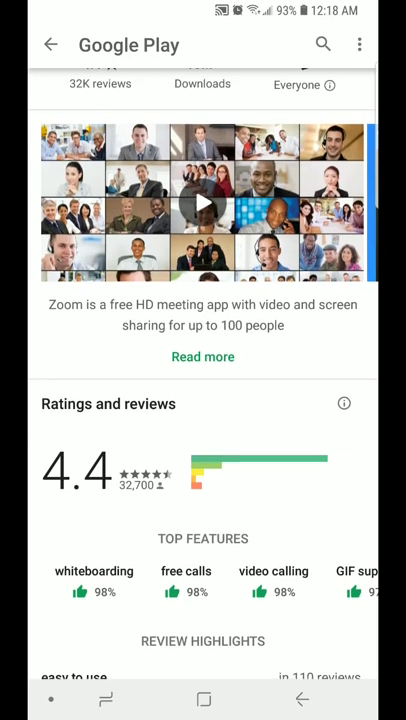
Expand 'Read more' and scroll through the full description and key features list
left_click(202, 356)
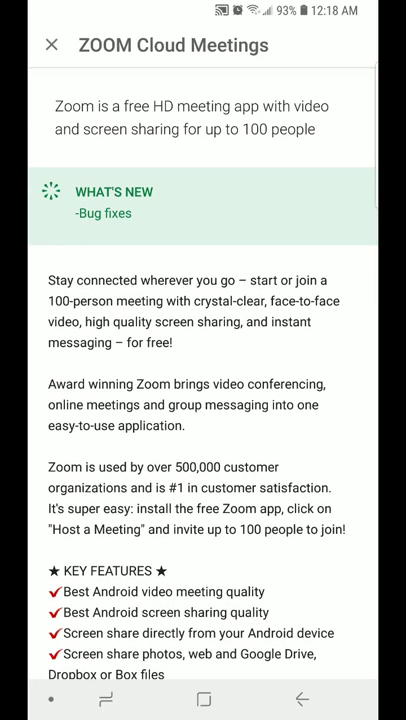
scroll("down", 3)
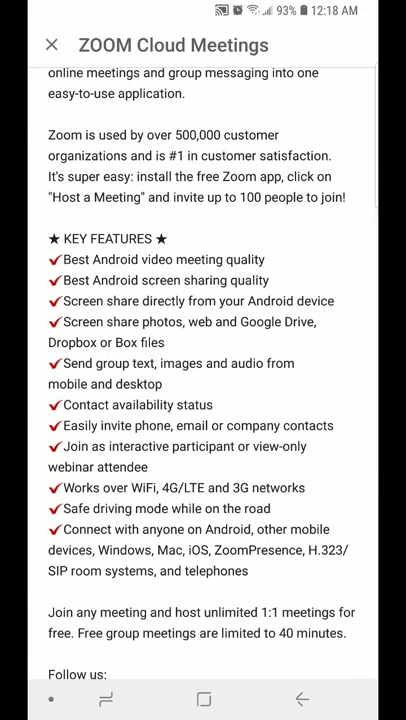
scroll("down", 3)
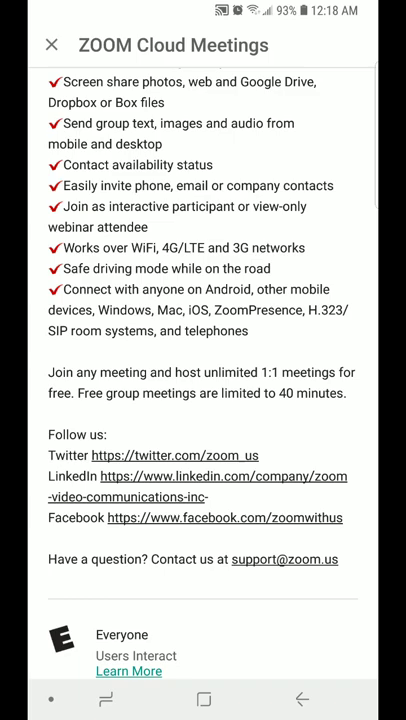
scroll("down", 3)
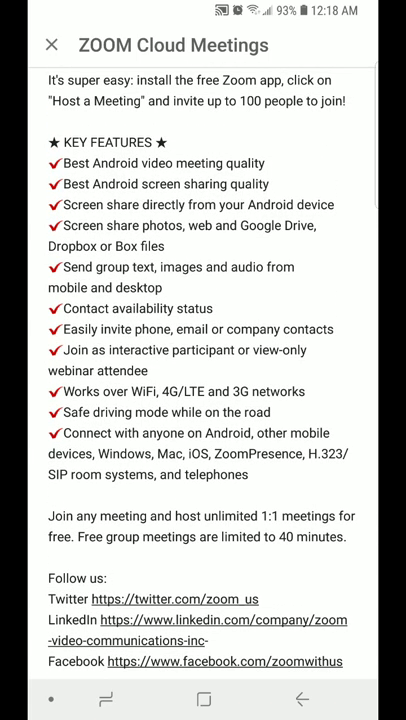
scroll("down", 3)
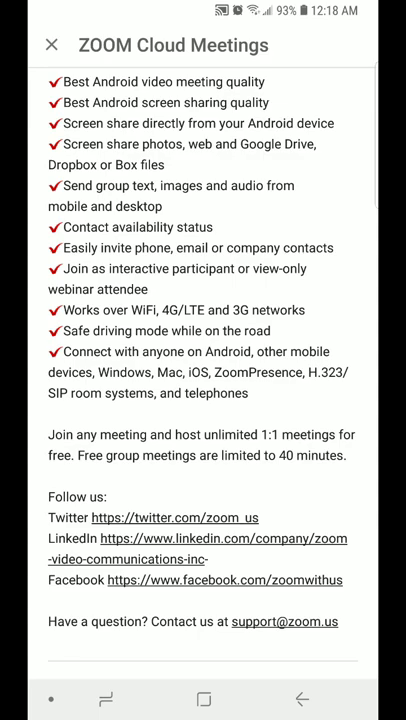
scroll("up", 3)
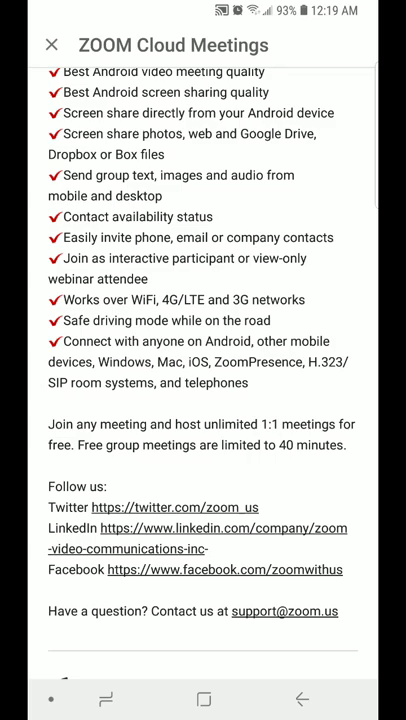
scroll("down", 3)
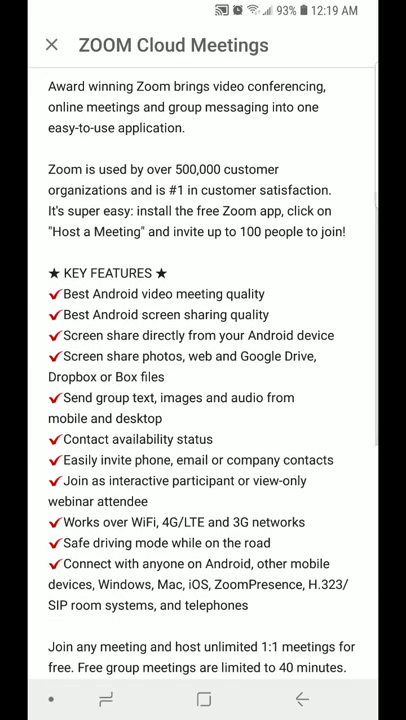
scroll("down", 3)
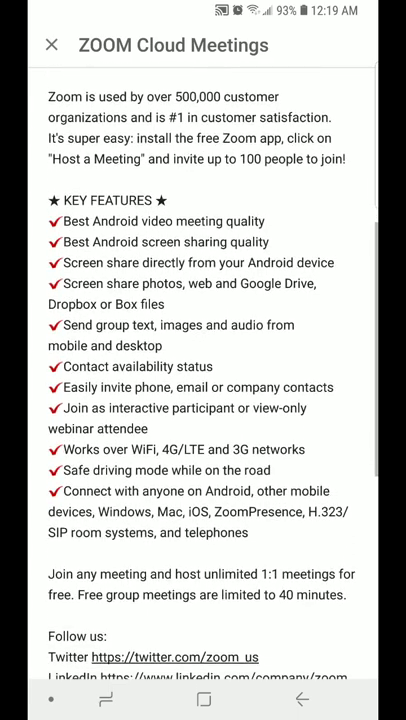
scroll("down", 3)
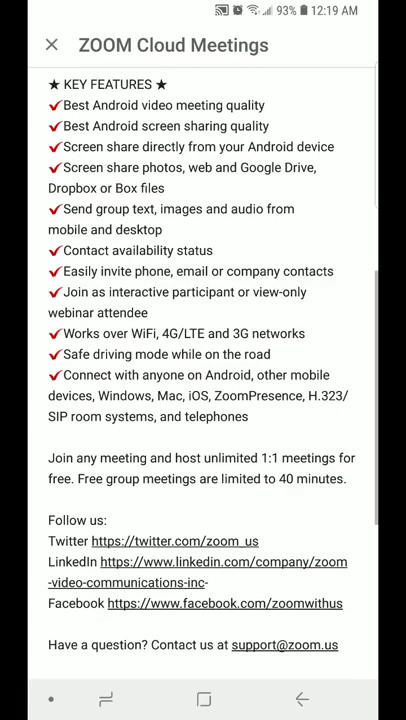
scroll("down", 3)
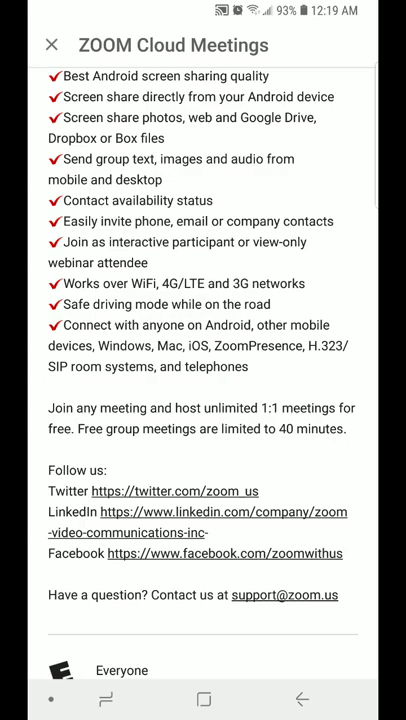
scroll("up", 3)
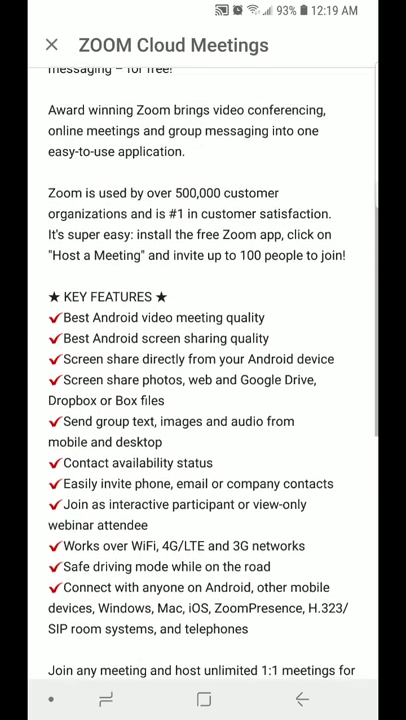
scroll("down", 3)
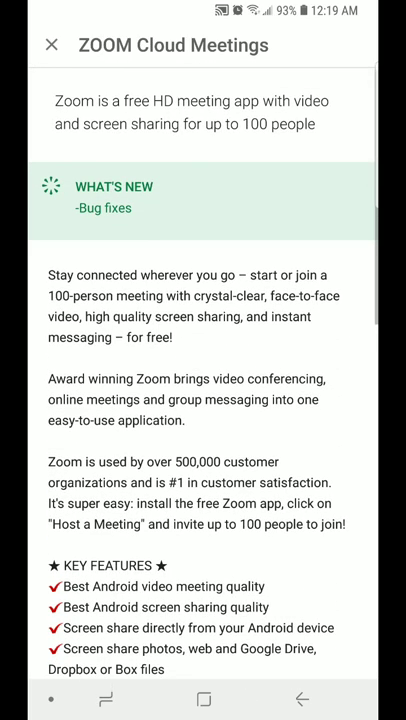
scroll("down", 3)
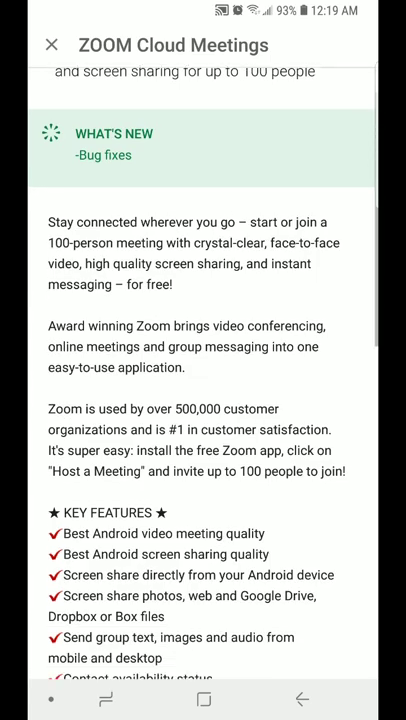
scroll("down", 3)
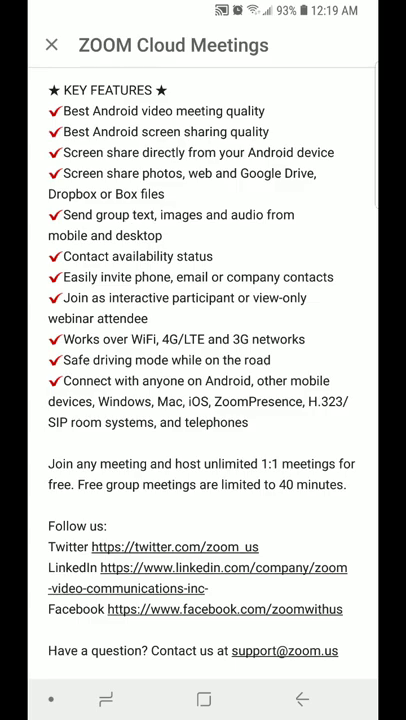
scroll("down", 3)
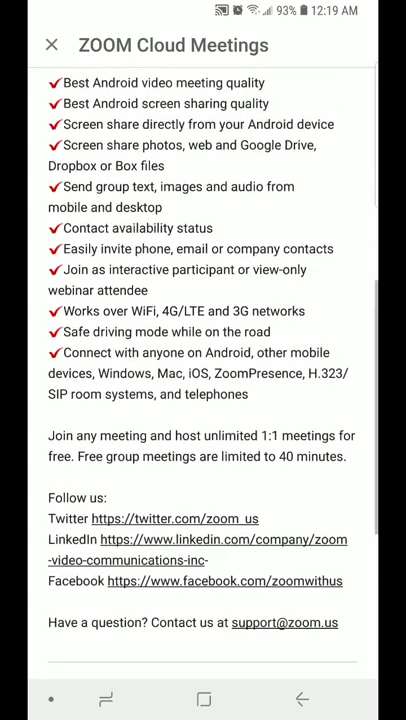
scroll("down", 3)
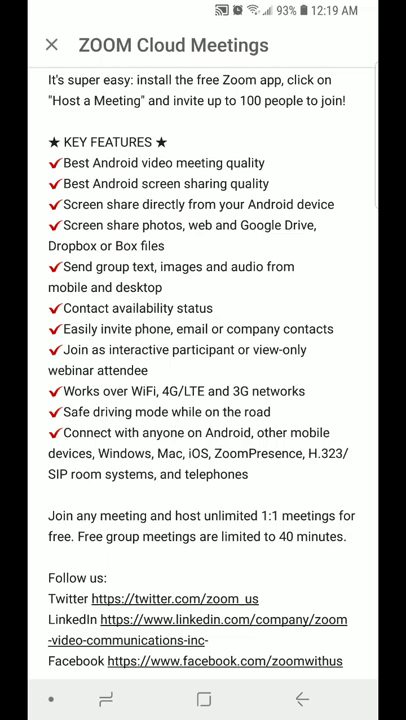
scroll("down", 3)
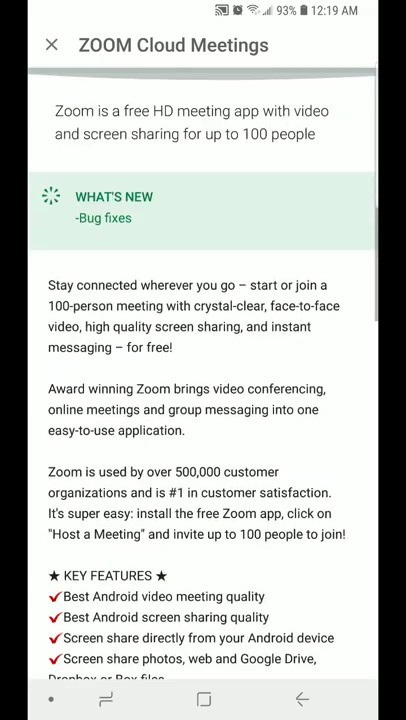
scroll("down", 3)
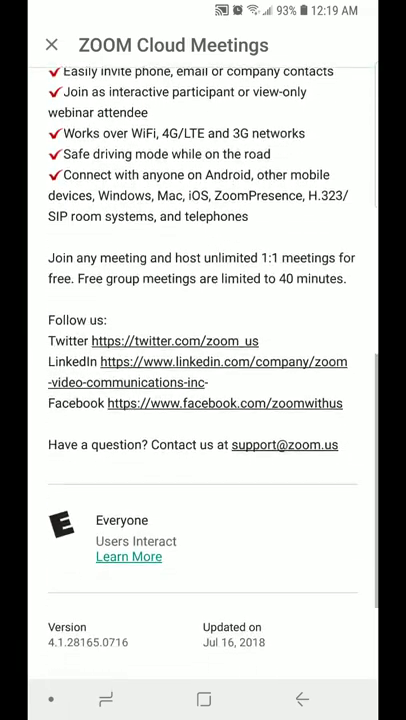
scroll("down", 3)
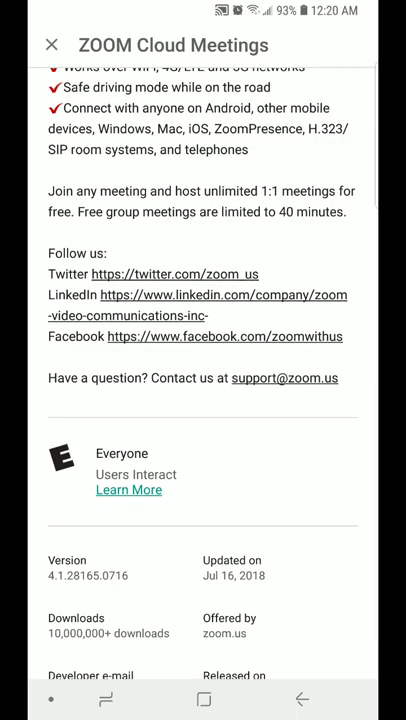
scroll("down", 3)
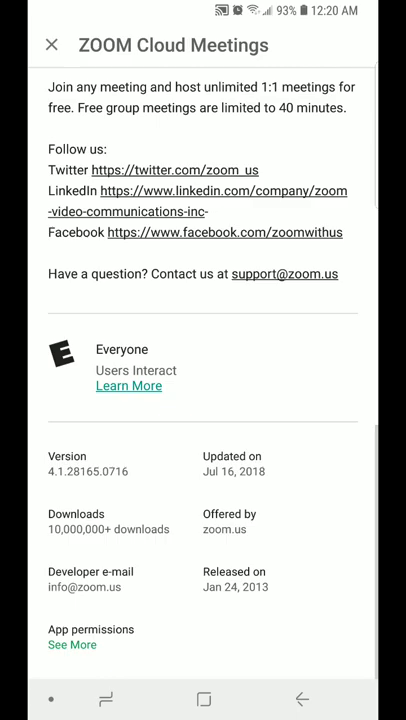
scroll("down", 3)
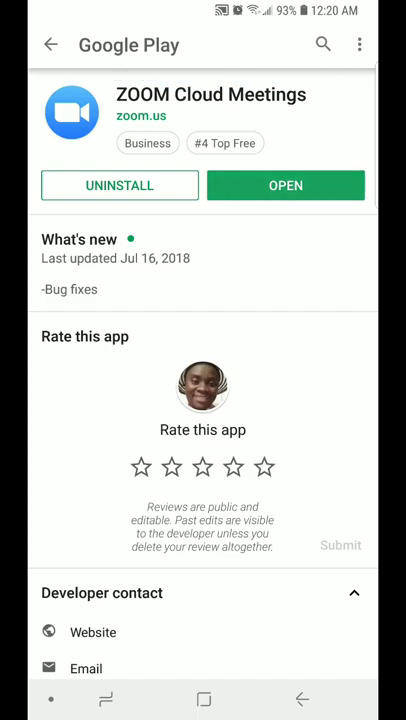
Launch Zoom from its store page, landing on Meet & Chat with a signed-in-elsewhere notice
left_click(284, 184)
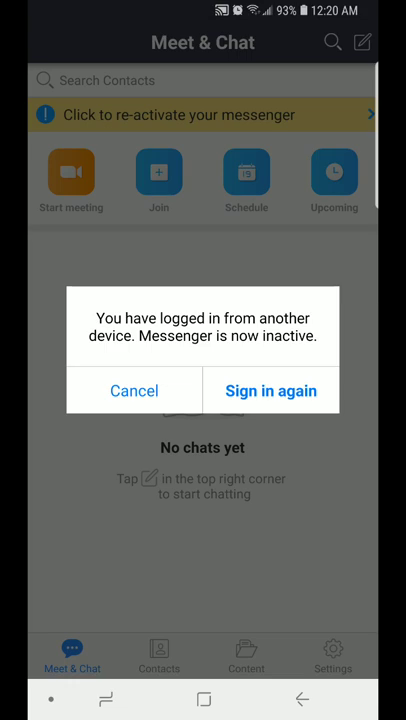
Dismiss the notice, place a Zoom shortcut on the home screen and relaunch Zoom from it
left_click(134, 390)
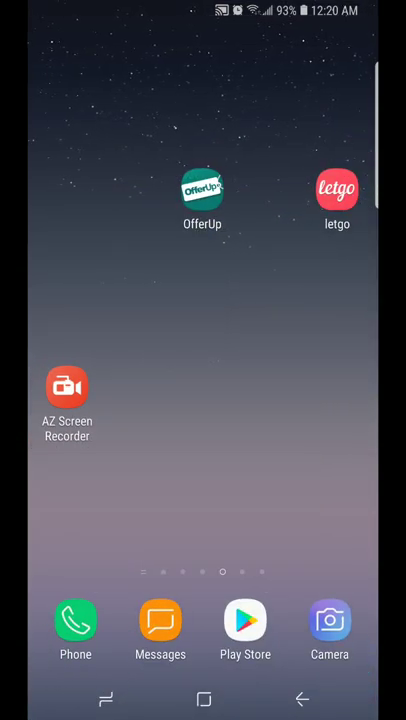
scroll("up", 3)
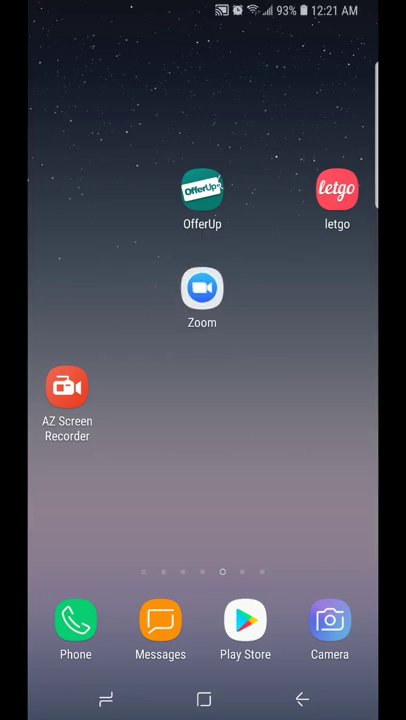
left_click(202, 288)
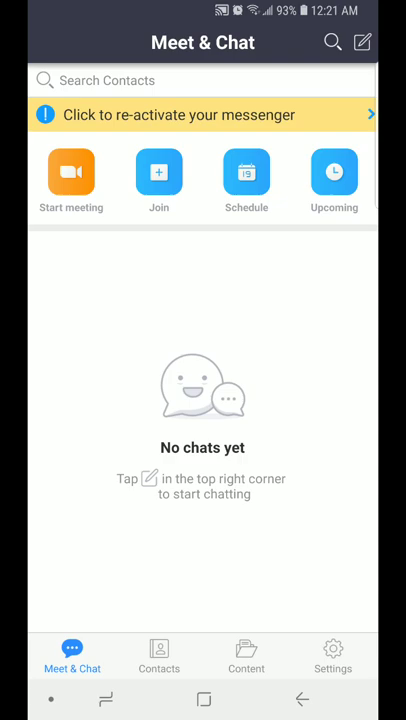
Sign out of the current Zoom account via Settings and the profile page
left_click(332, 656)
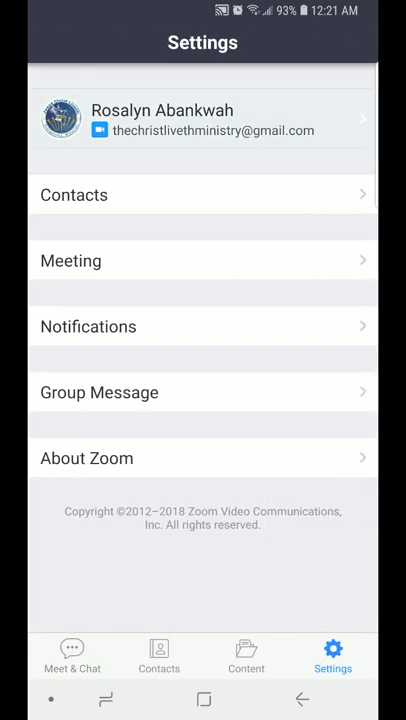
left_click(202, 120)
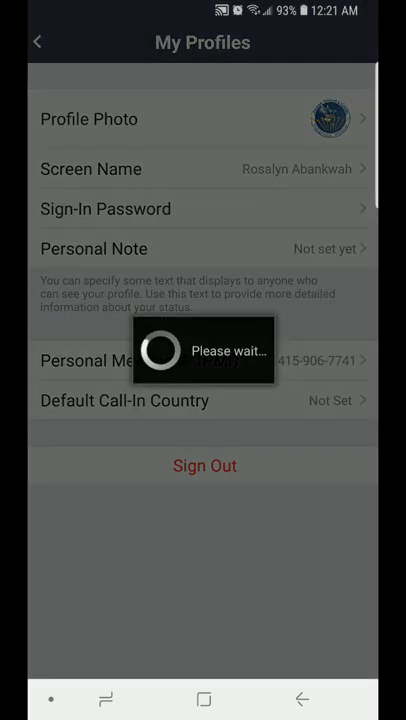
left_click(204, 464)
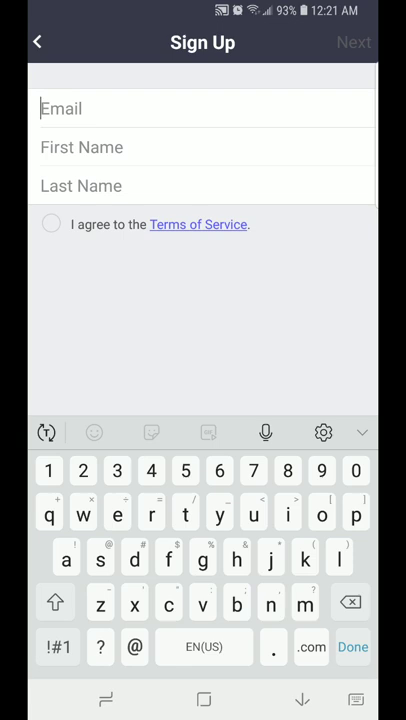
Enter the sign-up email address, correcting the mistyped letters
type("ingo")
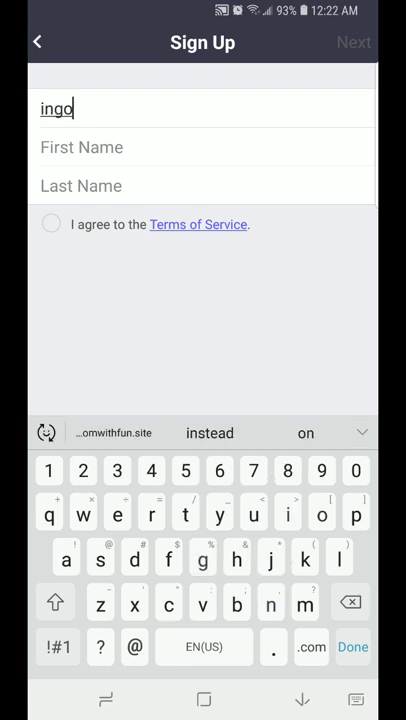
key("BackSpace")
type("fo@")
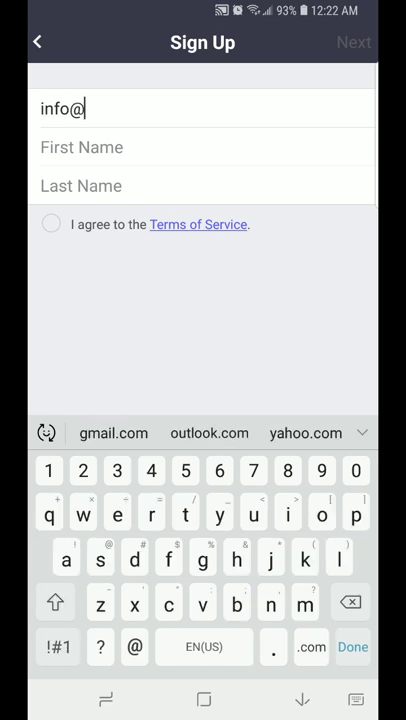
type("get")
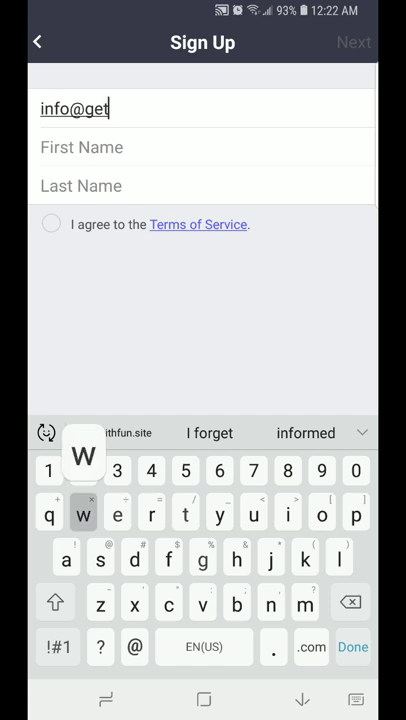
type("witg")
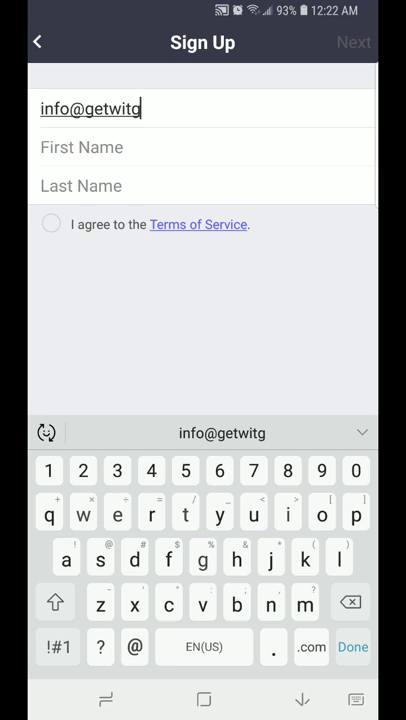
type("h")
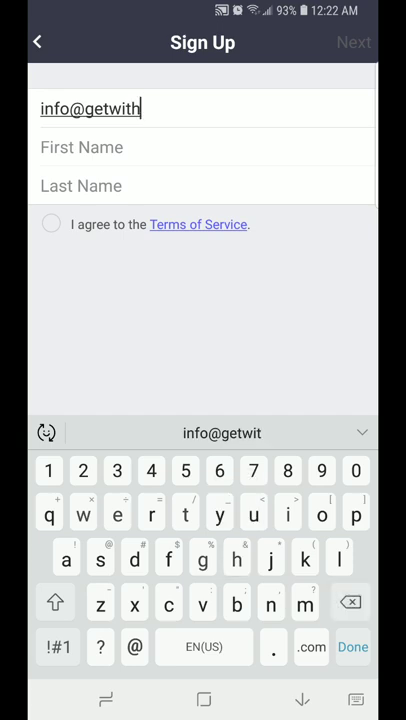
key("Backspace")
type("sdomwithfun.site")
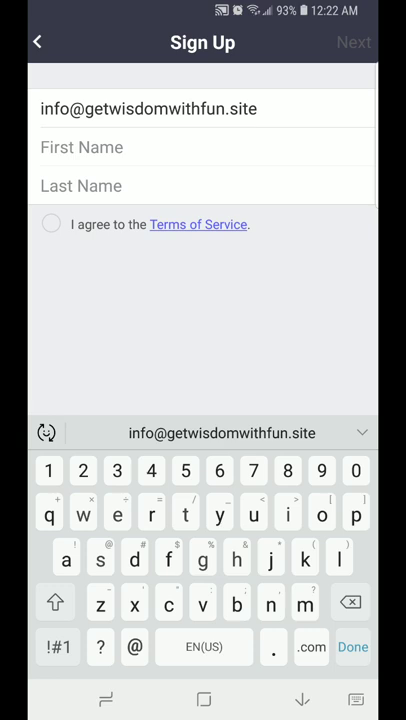
type("Rosal")
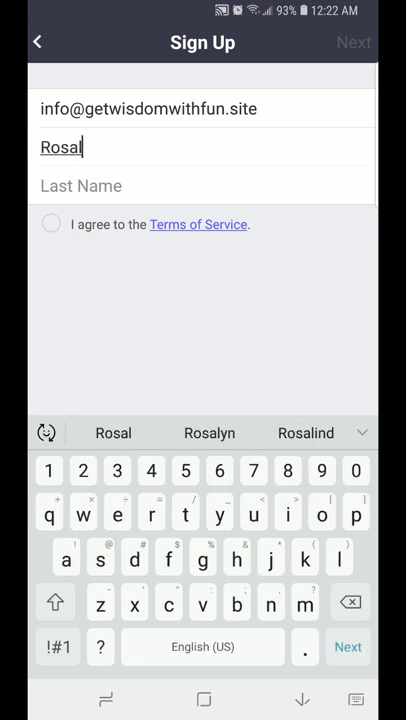
left_click(208, 432)
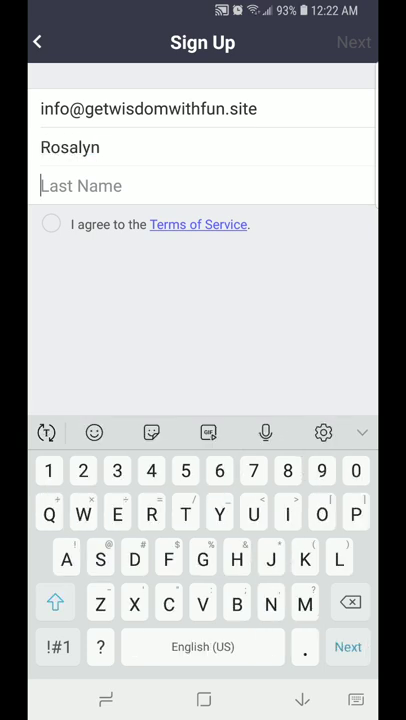
type("Abankwa")
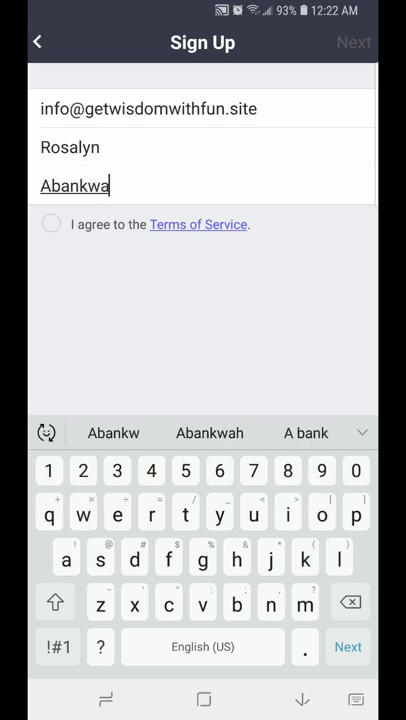
left_click(52, 224)
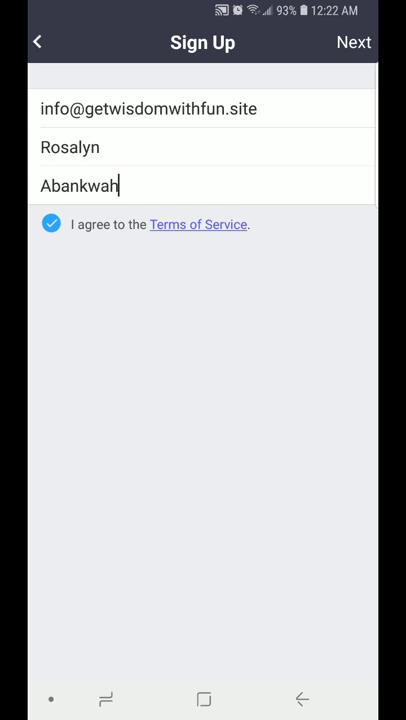
left_click(352, 42)
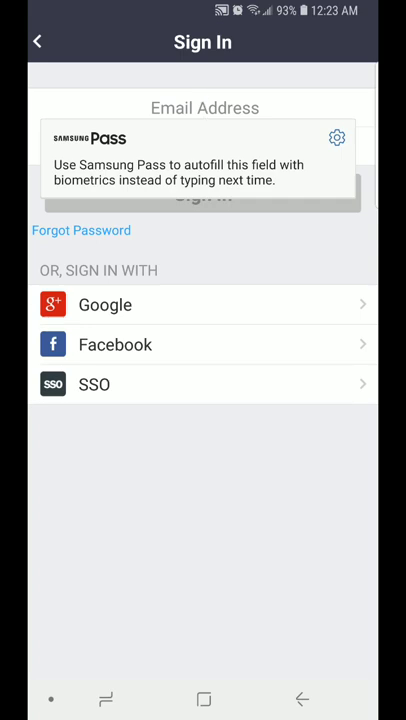
Go back from Sign In and bring up the Join a Meeting form
left_click(204, 108)
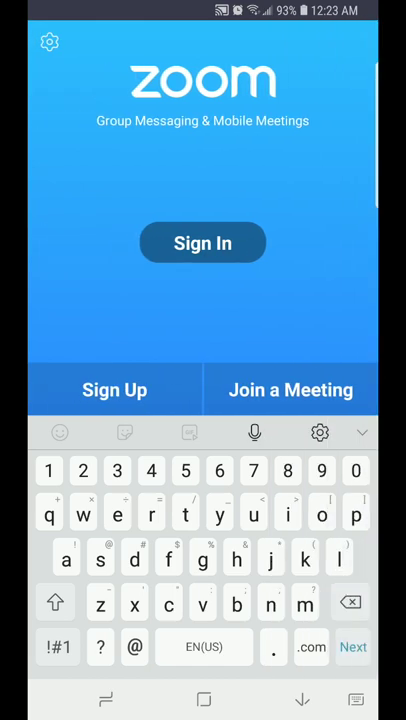
left_click(292, 388)
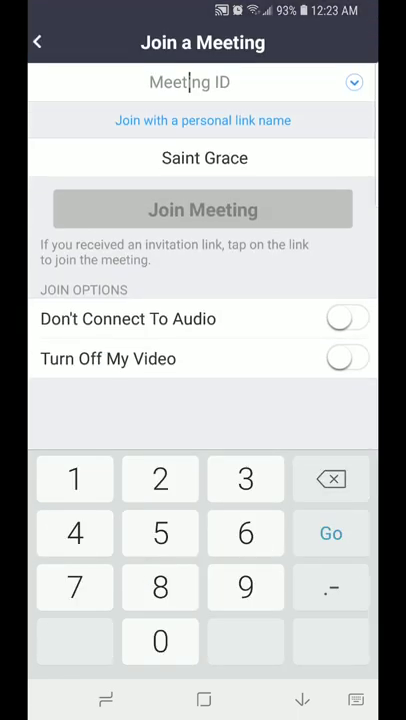
Set the display name to Grace, pick recent meeting 256 565 293 and join it
left_click(204, 158)
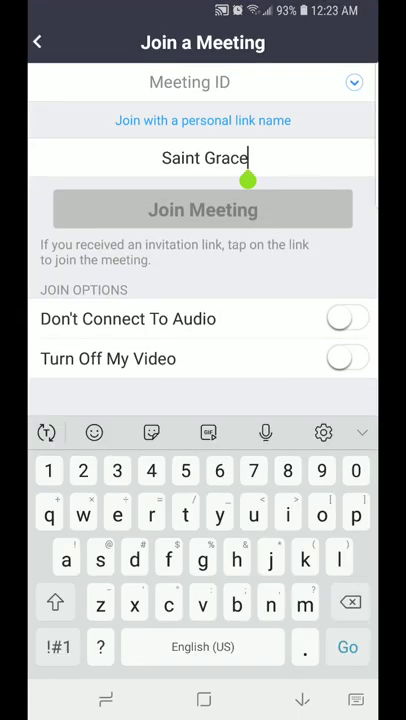
left_click(348, 602)
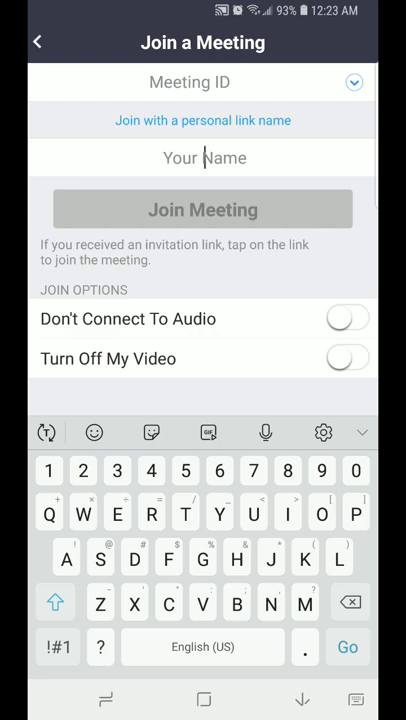
type("Grace")
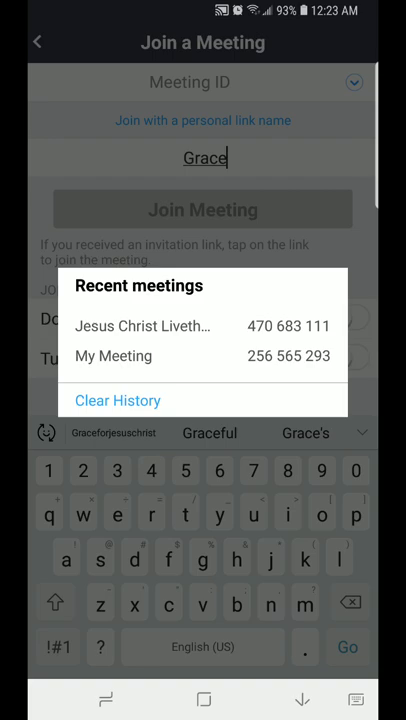
left_click(292, 356)
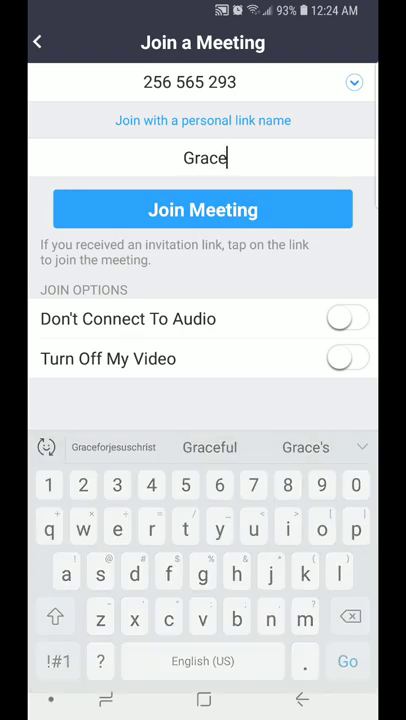
left_click(204, 210)
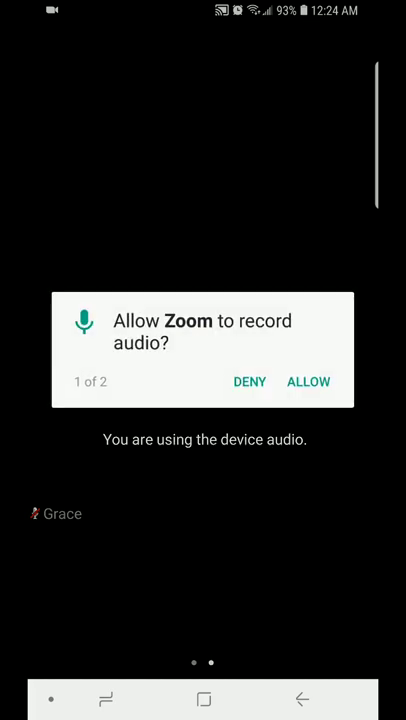
left_click(308, 380)
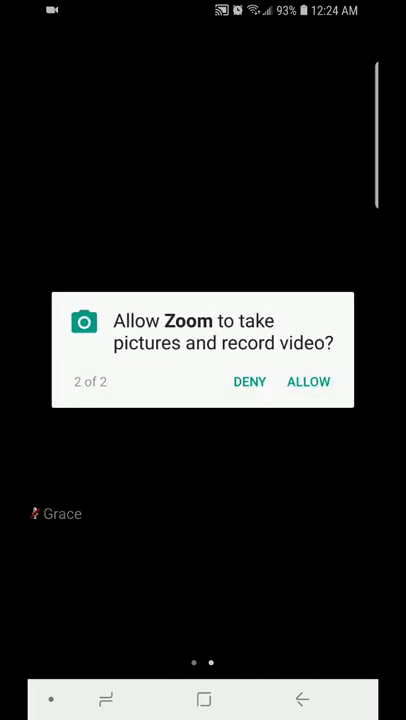
left_click(308, 382)
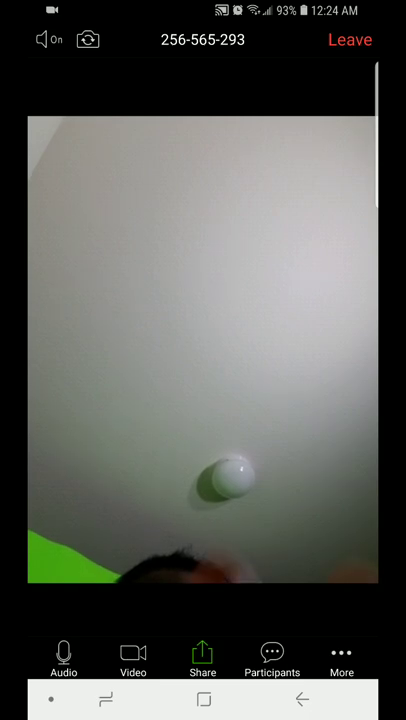
Stop my video, mute my microphone, and bring up the More meeting options
left_click(132, 658)
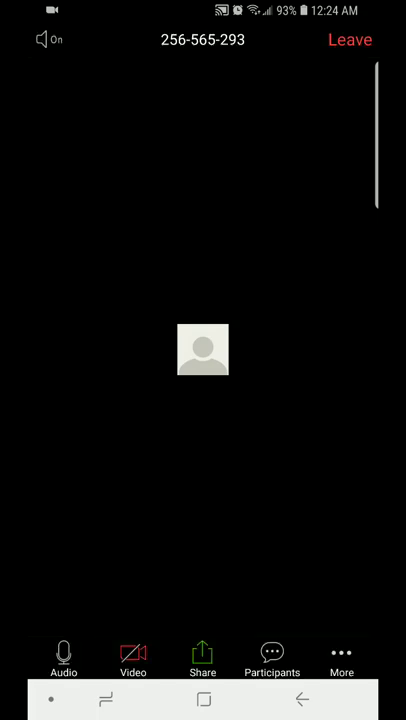
left_click(64, 650)
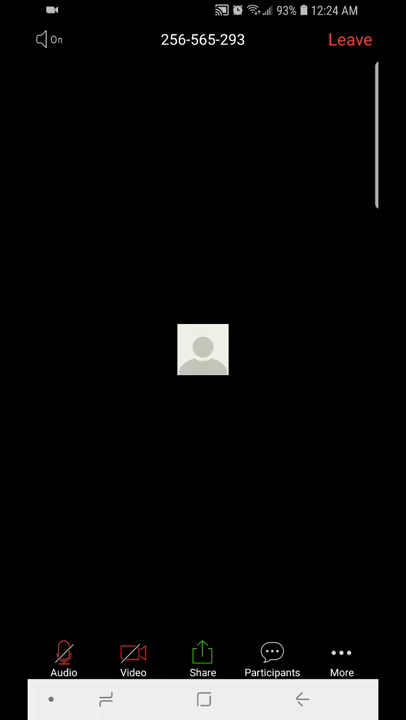
left_click(340, 658)
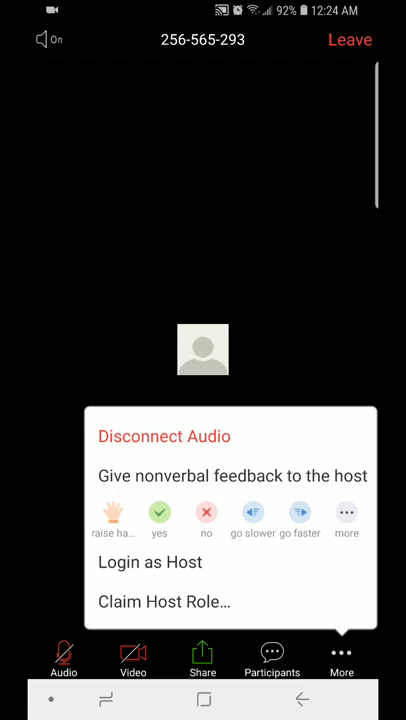
Leave meeting 256-565-293 and confirm, returning to the welcome screen
left_click(348, 40)
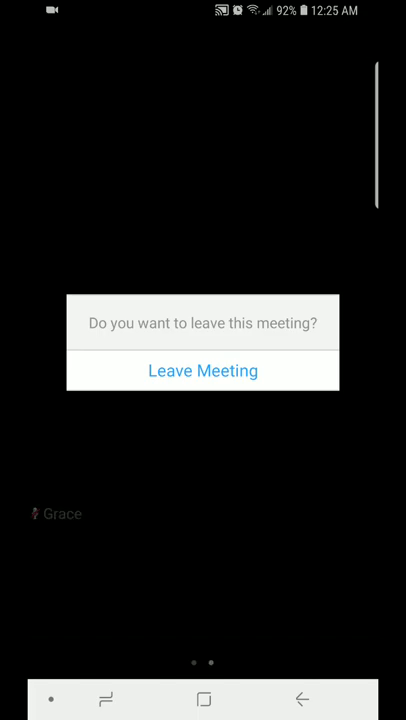
left_click(202, 370)
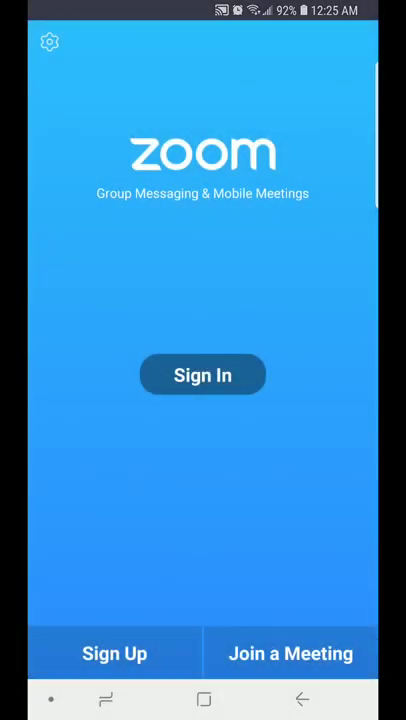